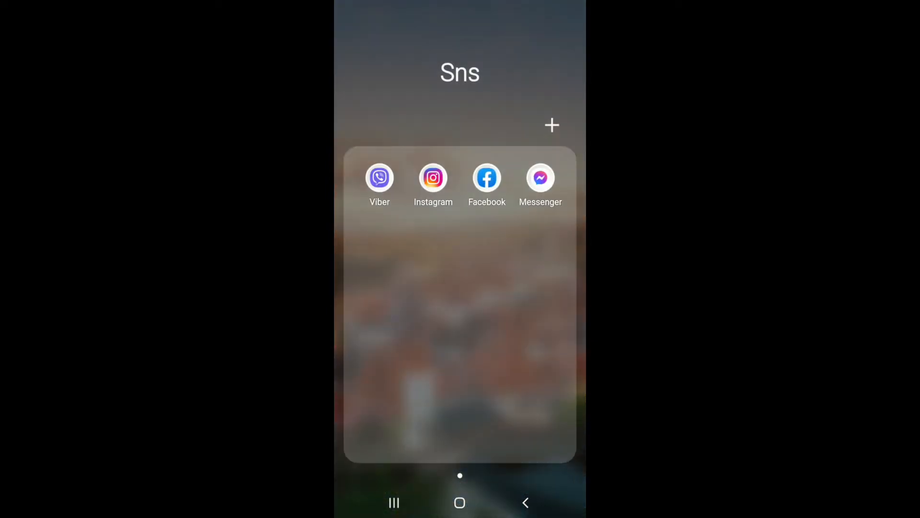
# - Launch Messenger and choose Leave group, bringing up the Set a new admin prompt
pyautogui.click(539, 177)
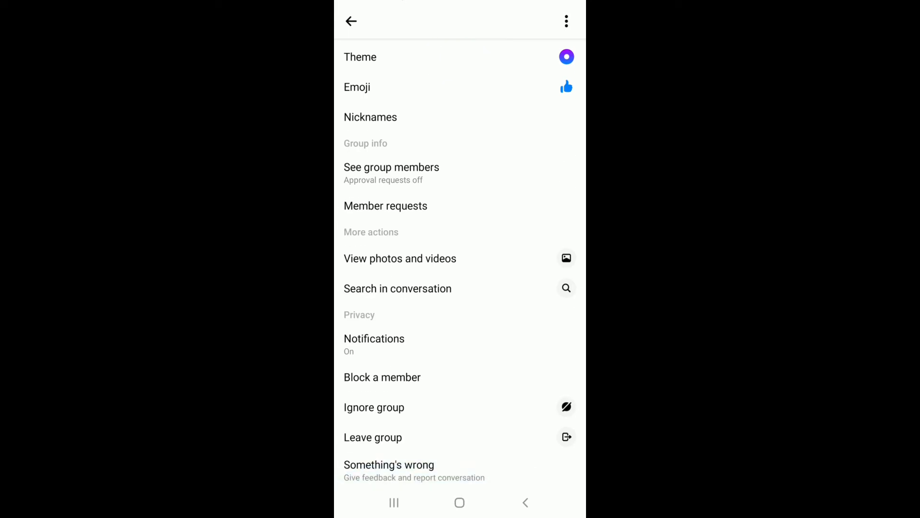
pyautogui.click(373, 437)
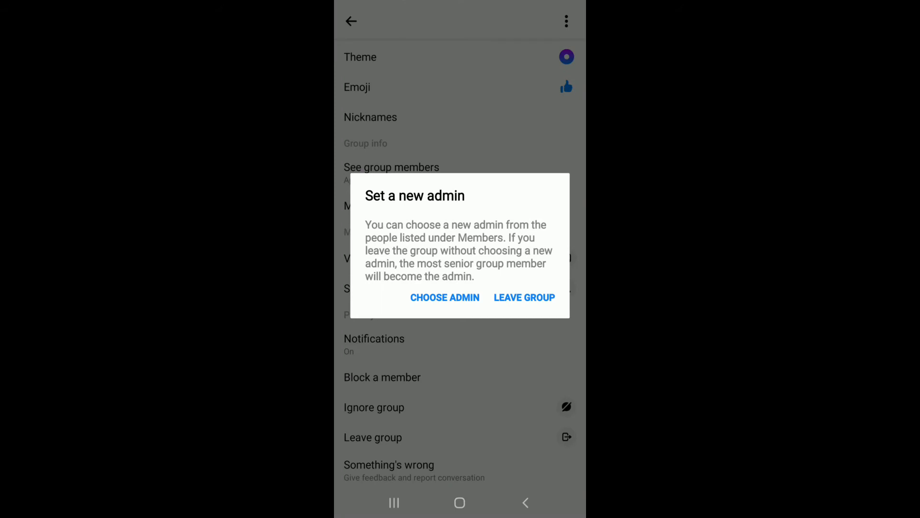